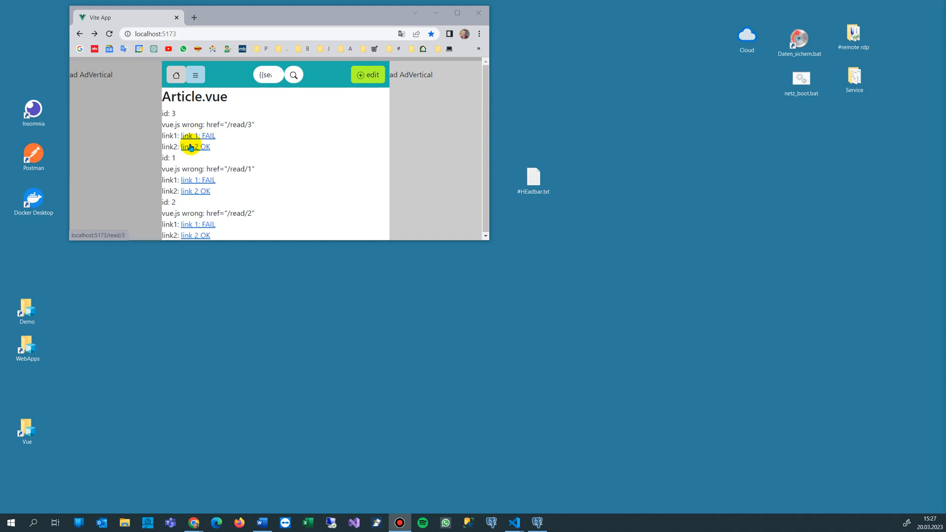
mouse_move(199, 135)
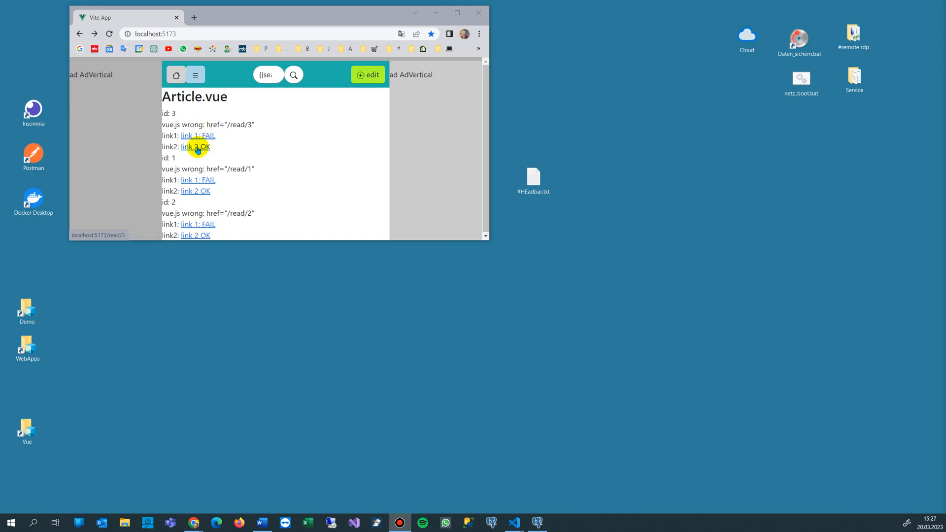
mouse_move(457, 87)
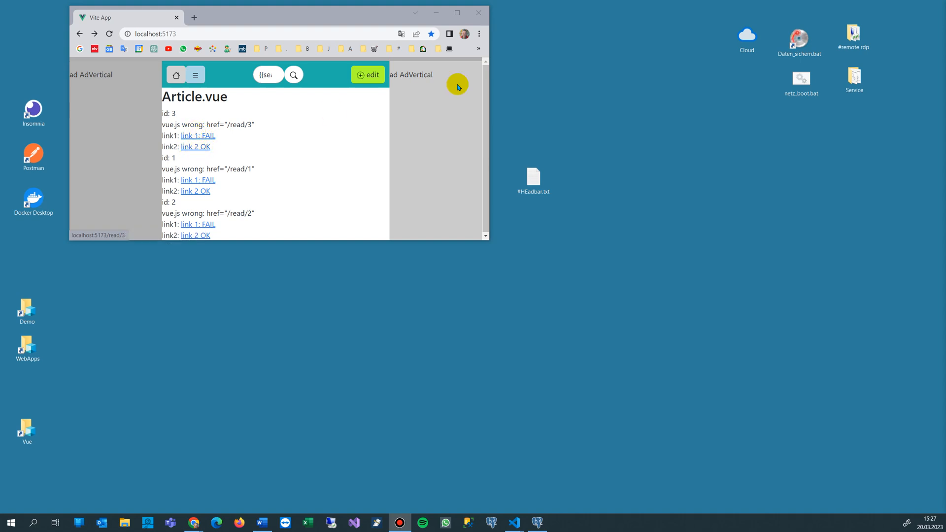
Remove the stray duplicate 'a' from the link2 <a> tag on line 37 of Articles.vue
click(514, 522)
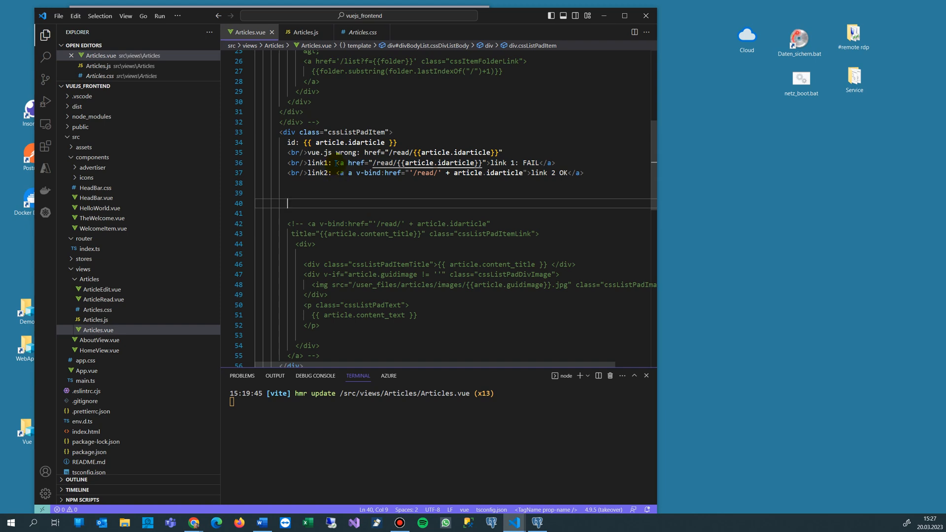
mouse_move(415, 163)
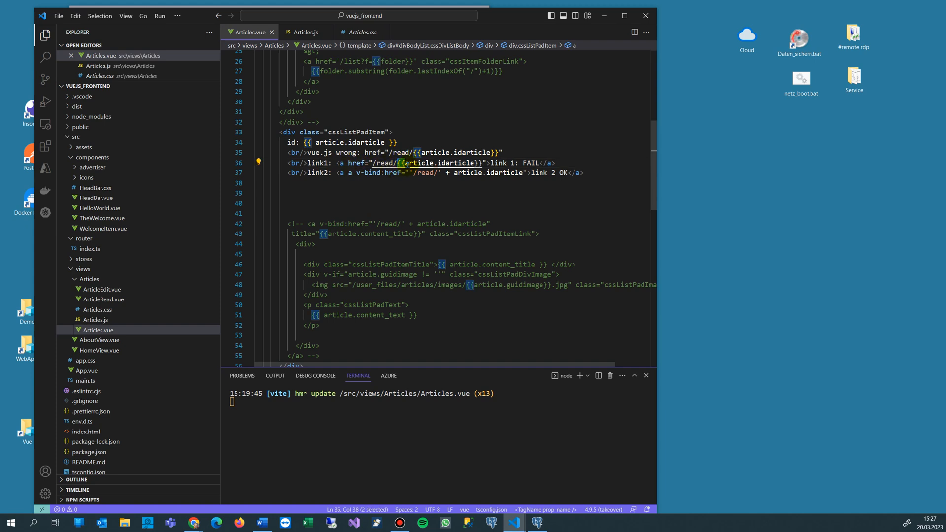
mouse_move(404, 163)
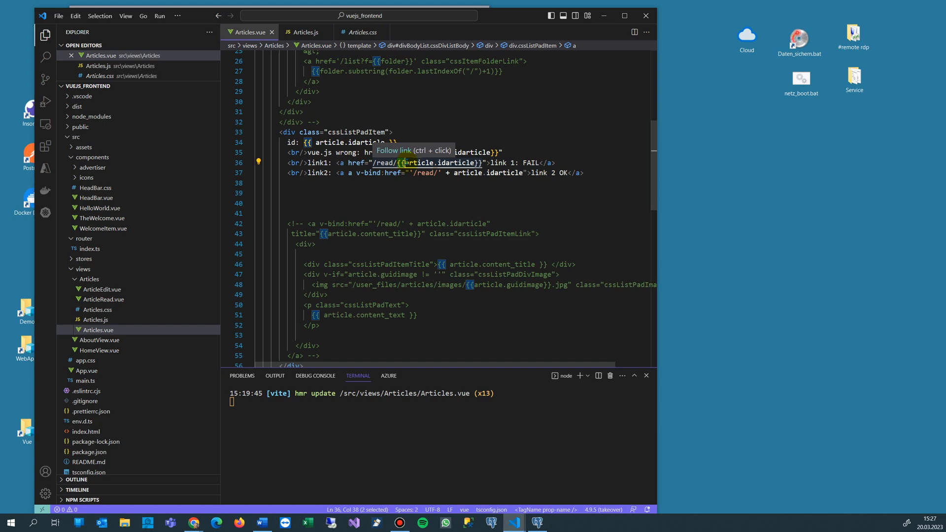
mouse_move(416, 162)
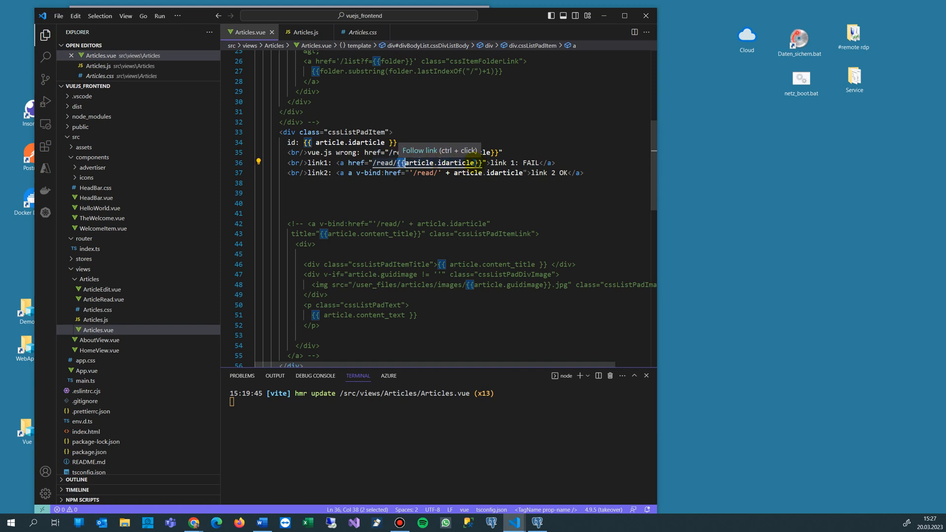
mouse_move(444, 186)
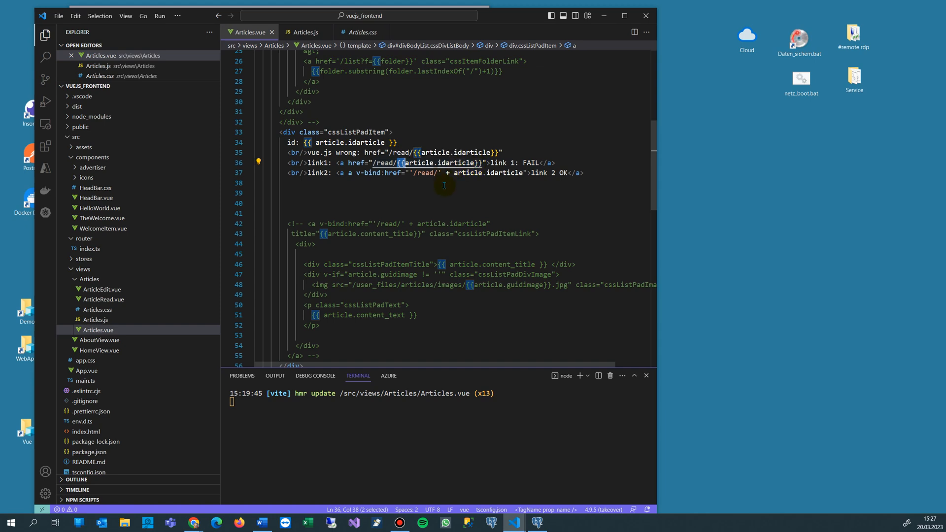
mouse_move(455, 187)
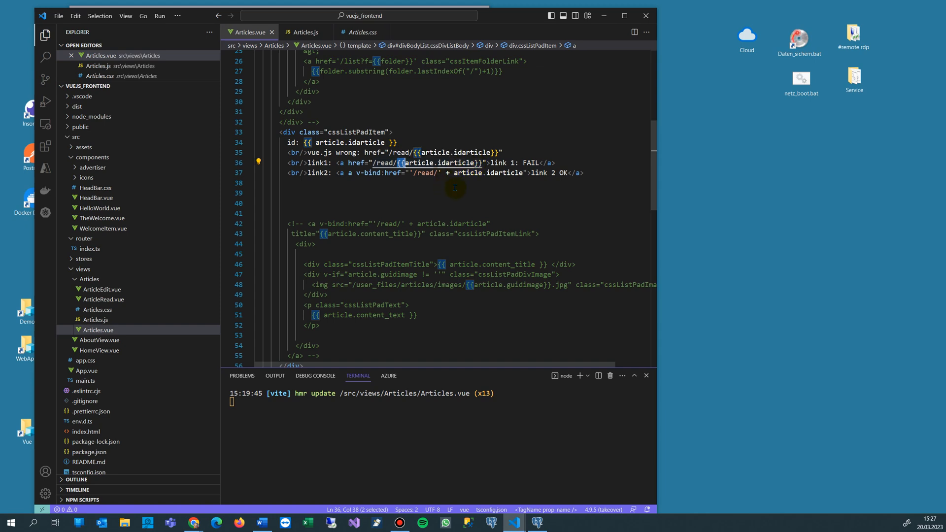
mouse_move(392, 162)
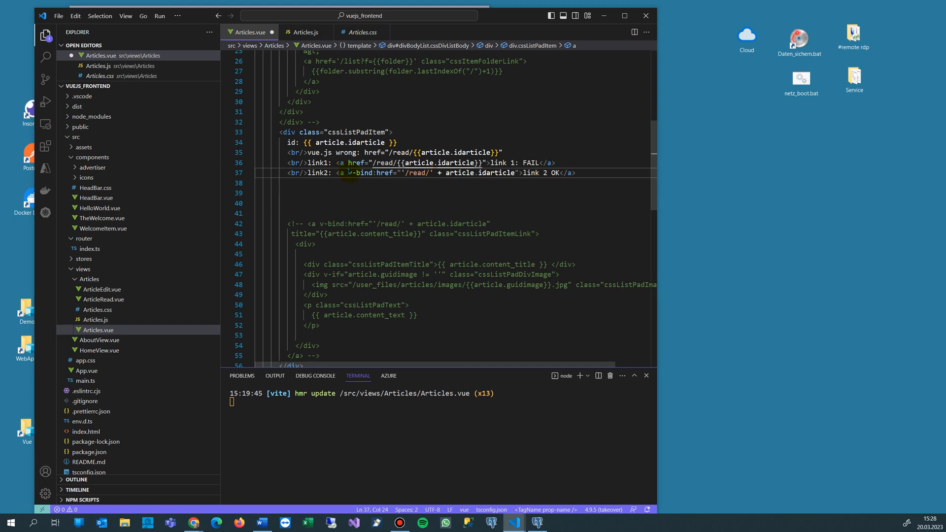
double_click(358, 174)
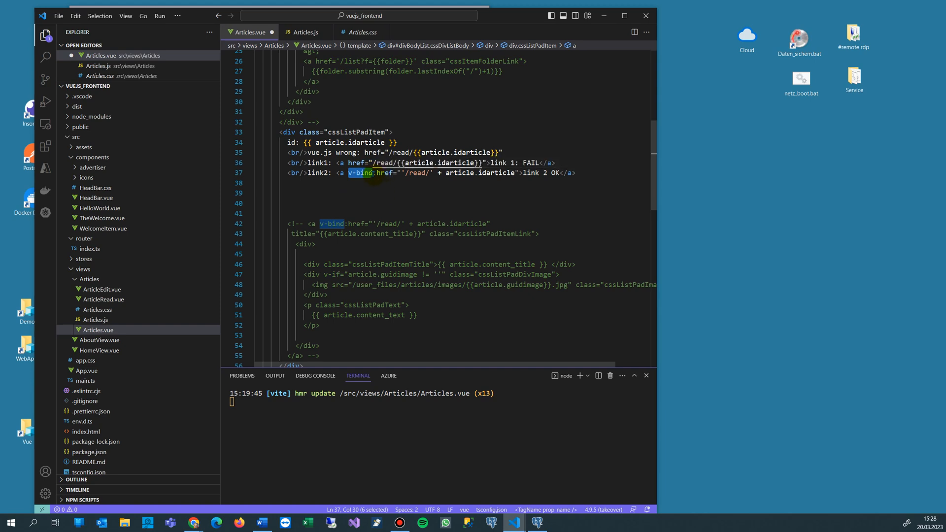
mouse_move(391, 174)
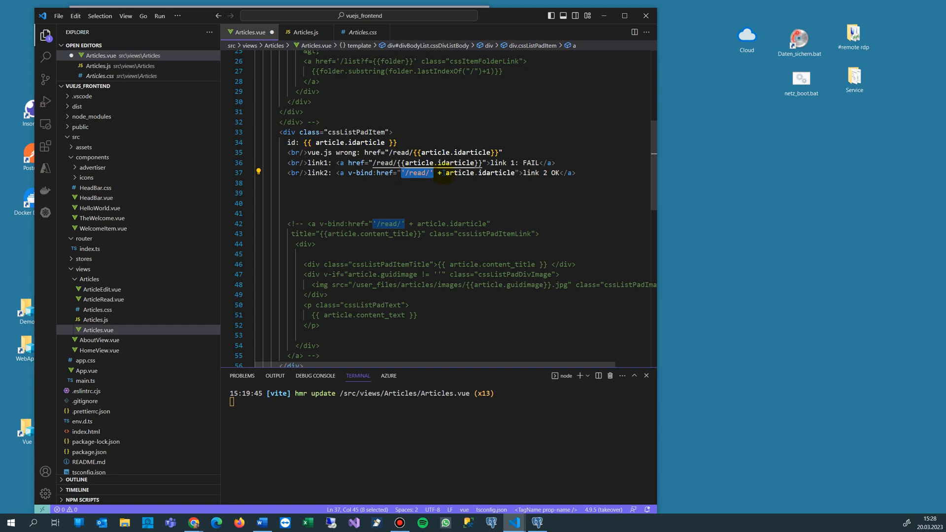
click(434, 203)
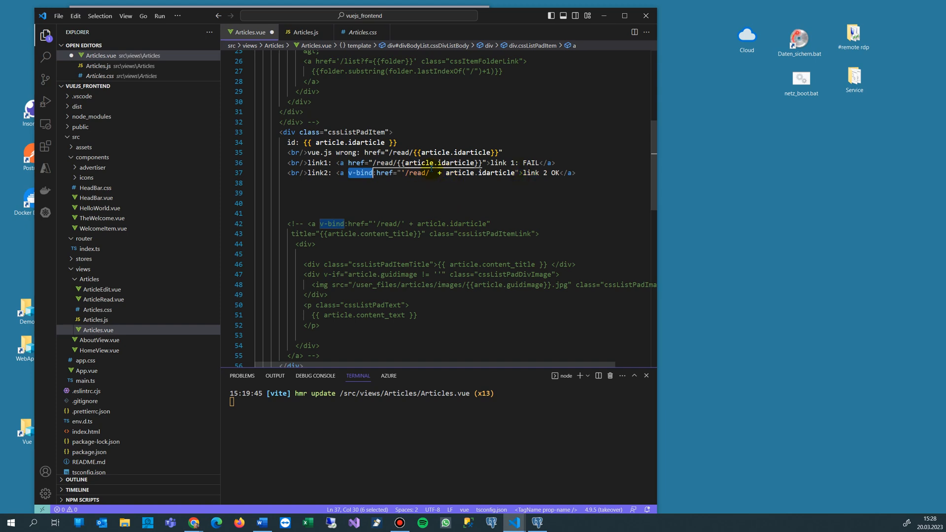
mouse_move(528, 186)
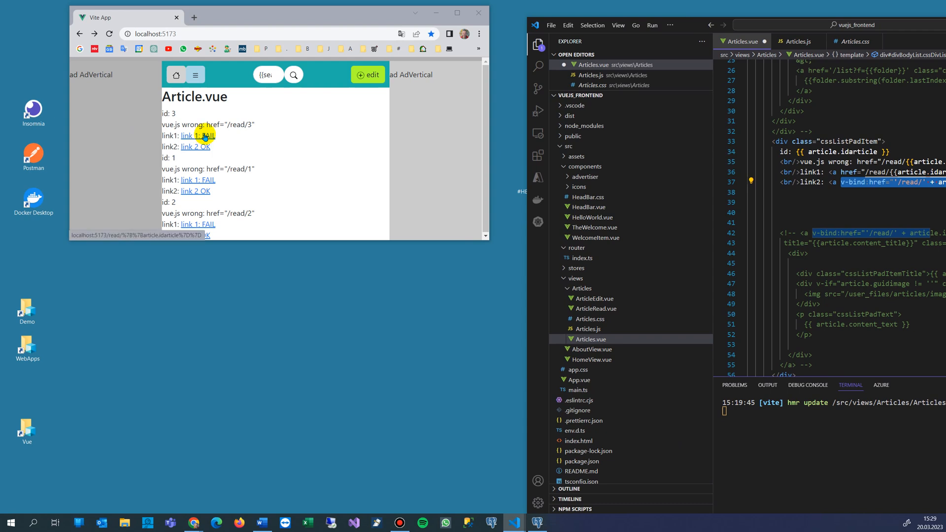
mouse_move(418, 34)
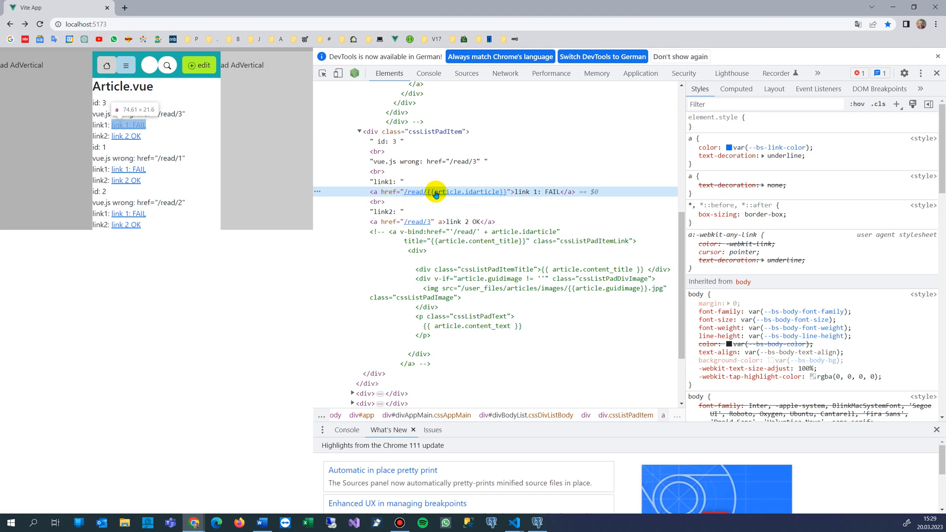
mouse_move(440, 193)
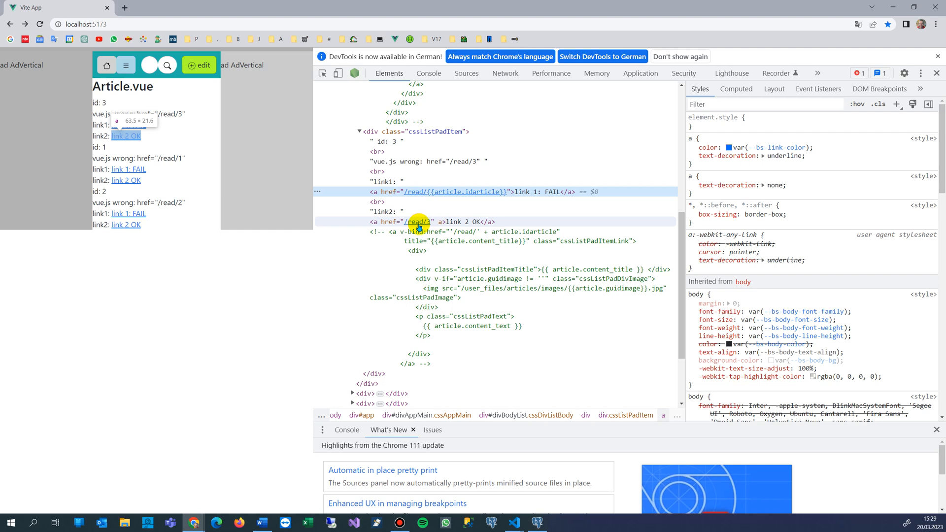
mouse_move(626, 222)
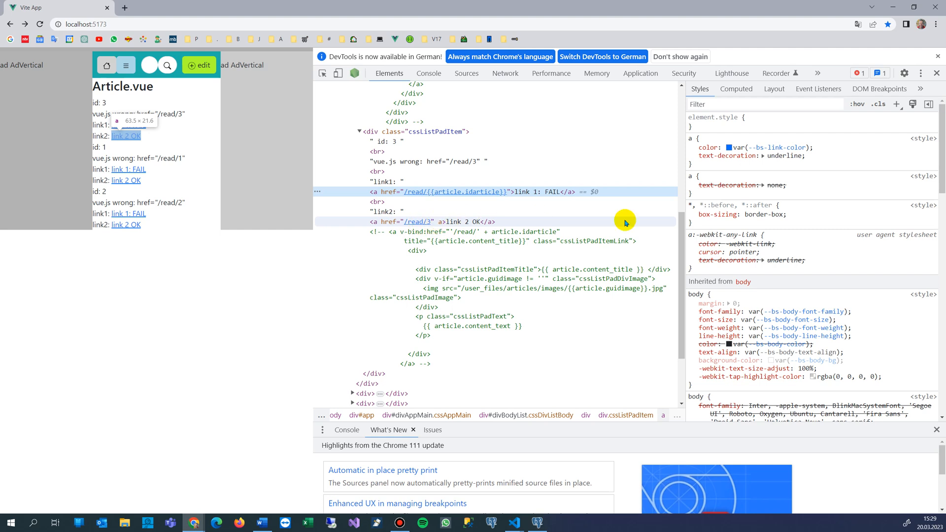